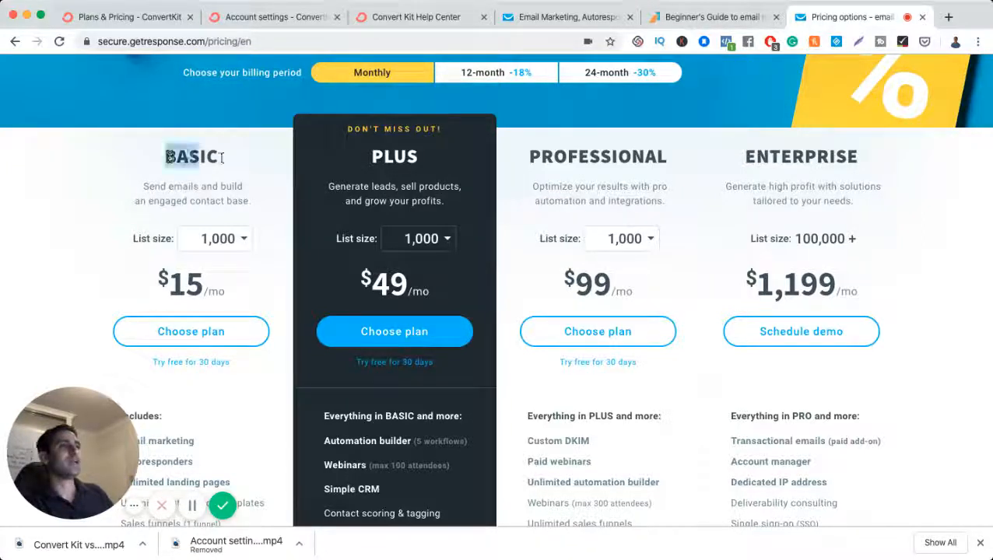
Check the GetResponse plan prices for a 10,000-contact list, then return to 1,000 contacts.
double_click(394, 155)
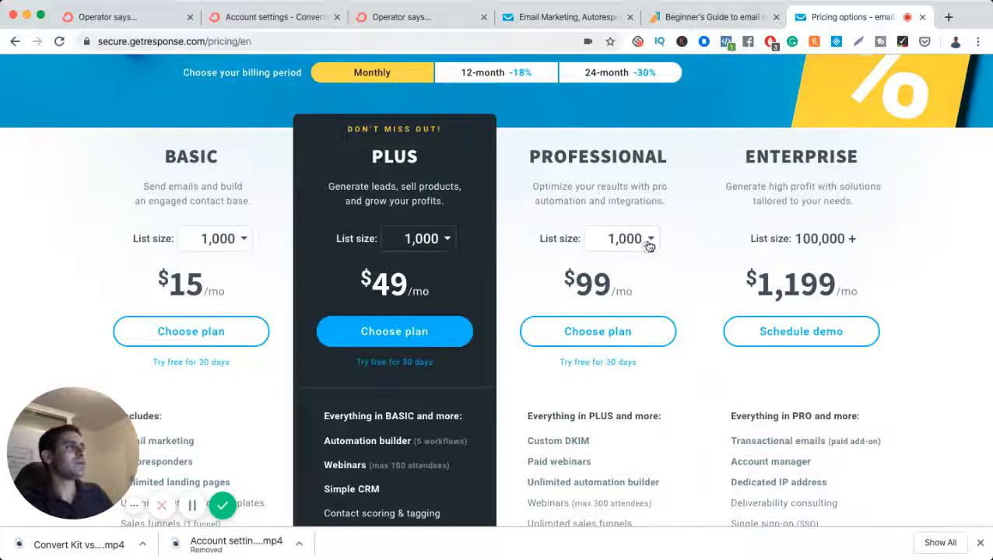
left_click(622, 240)
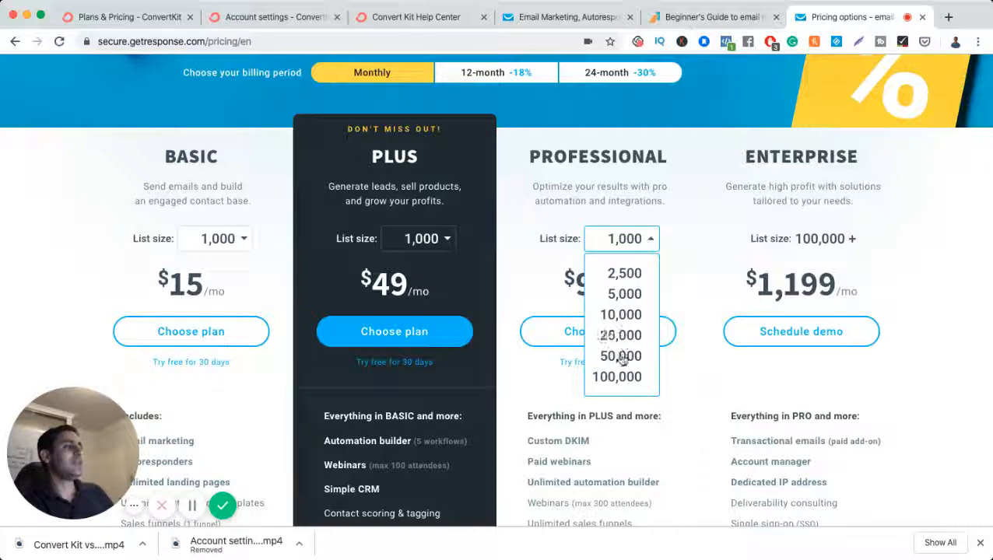
left_click(621, 356)
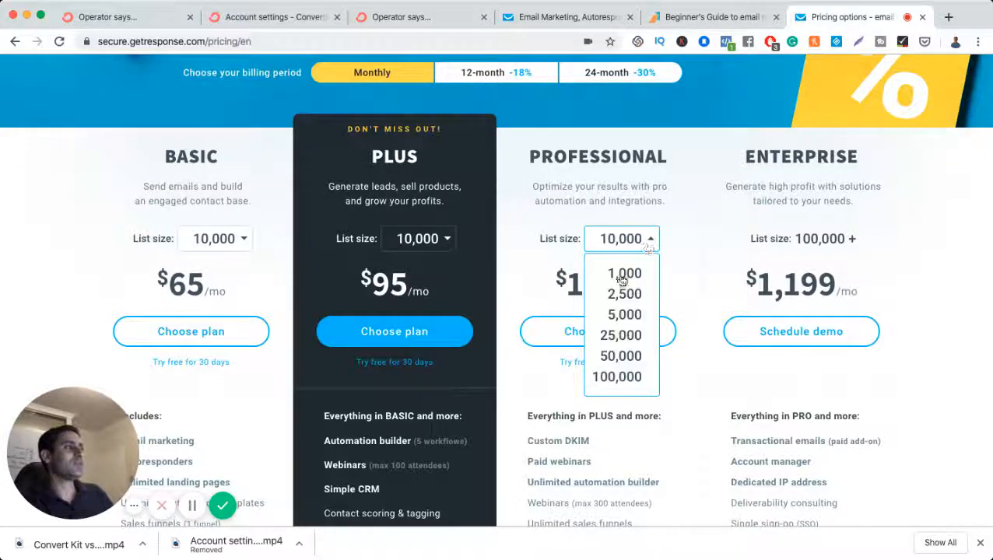
left_click(621, 273)
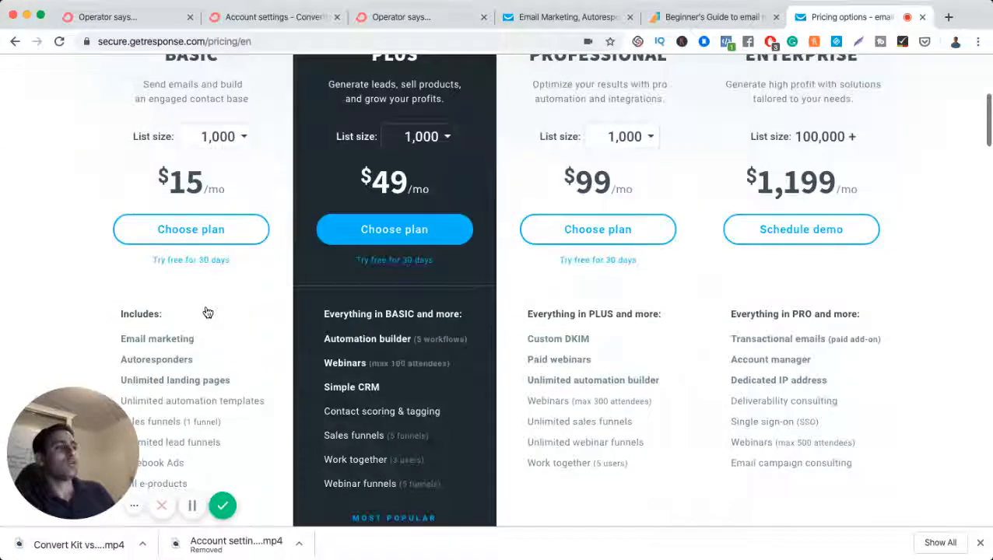
Review the BASIC feature list and PLUS extras such as Simple CRM and contact scoring.
scroll("down", 3)
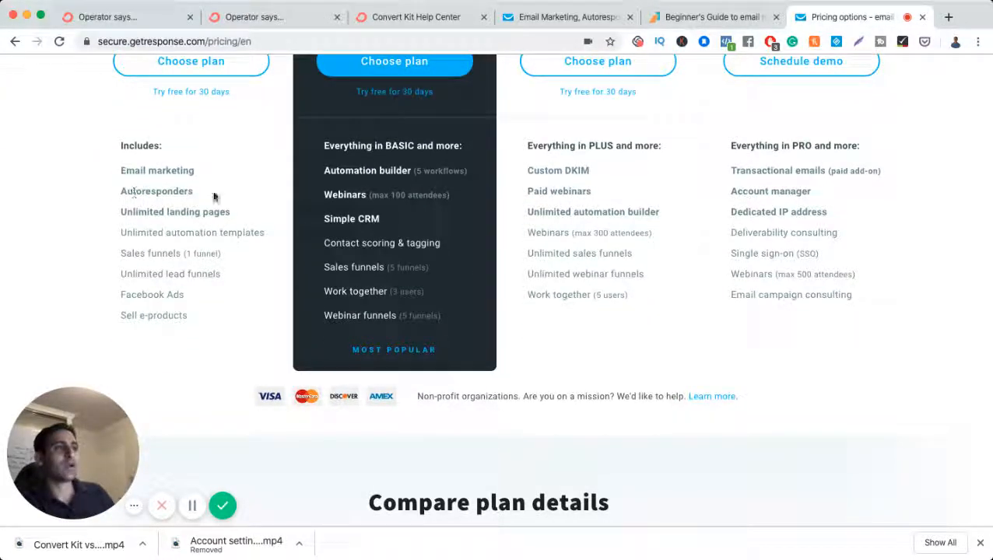
left_click_drag(121, 212, 241, 232)
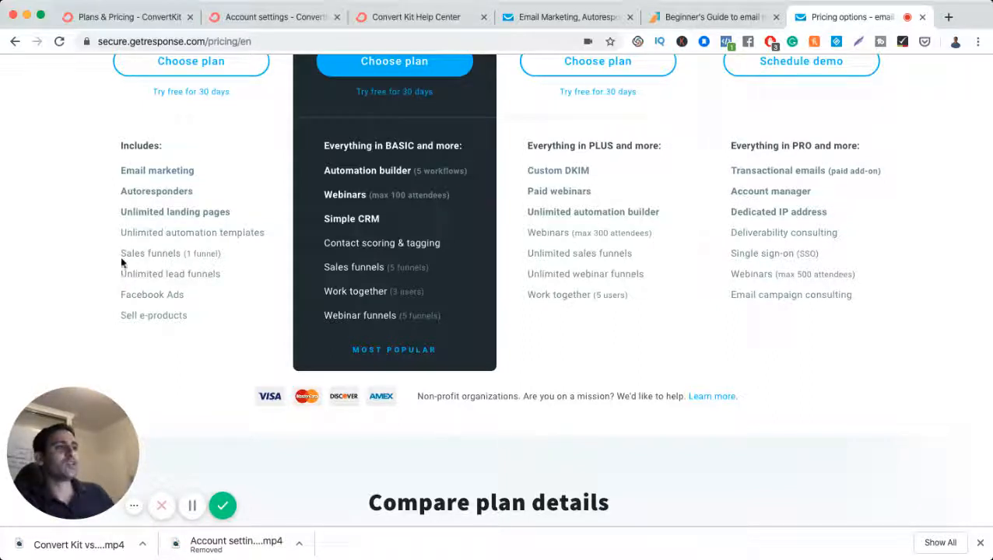
left_click_drag(121, 252, 193, 314)
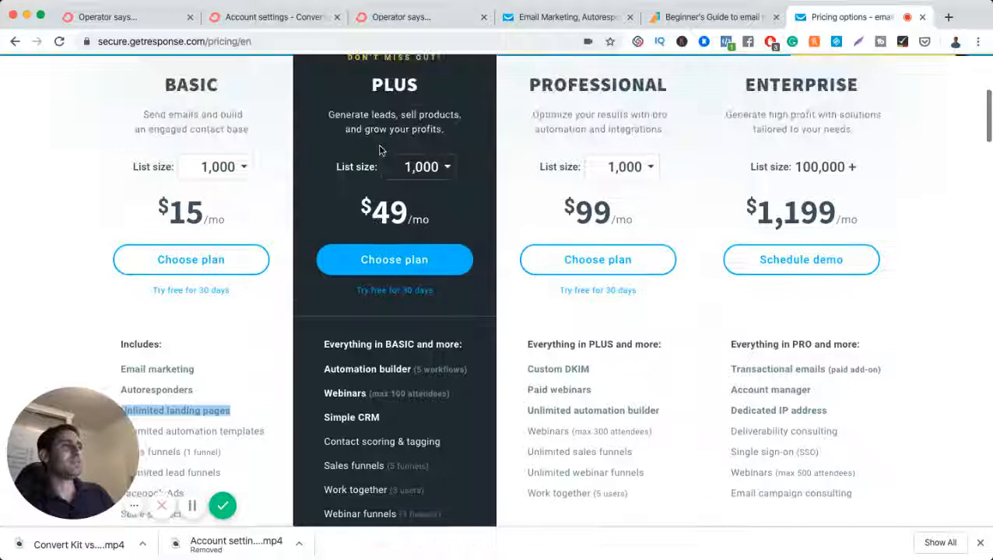
scroll("down", 3)
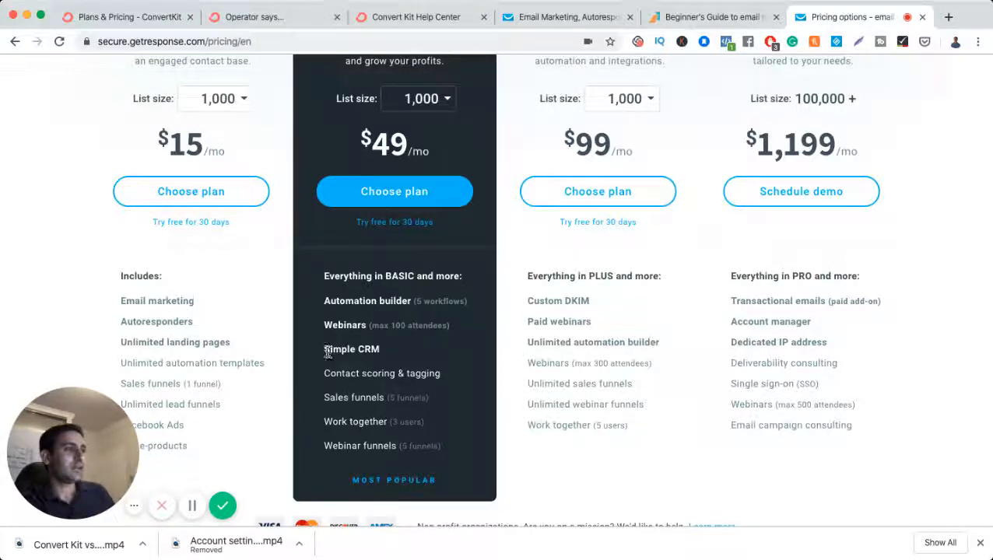
double_click(351, 348)
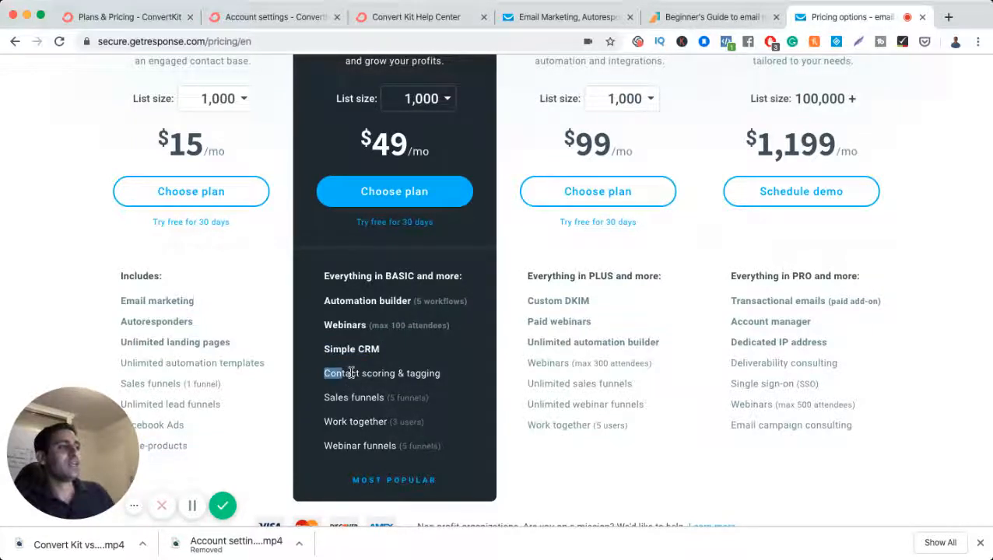
double_click(382, 374)
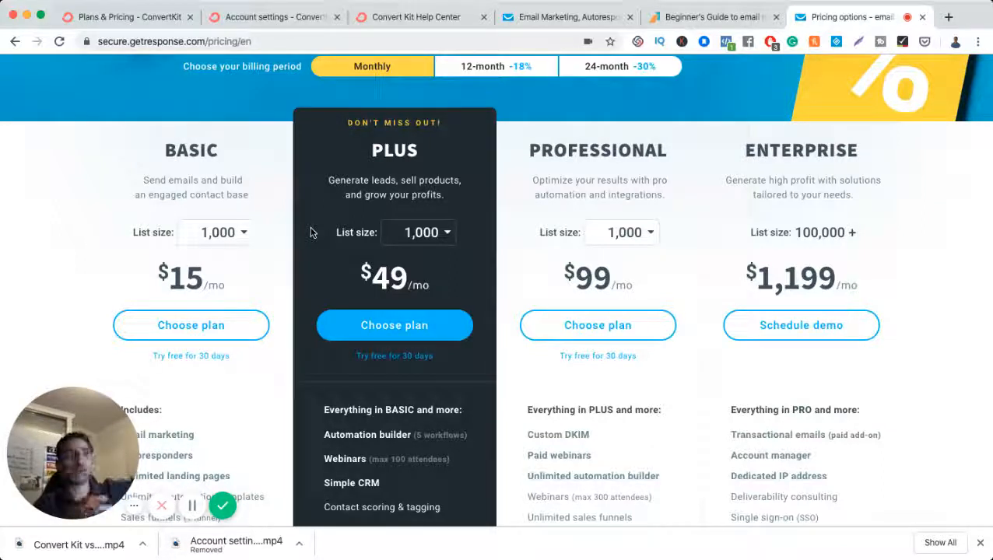
Price every plan for 50,000 contacts — Basic $250, Plus $299, Professional $370 — and review features.
left_click(621, 232)
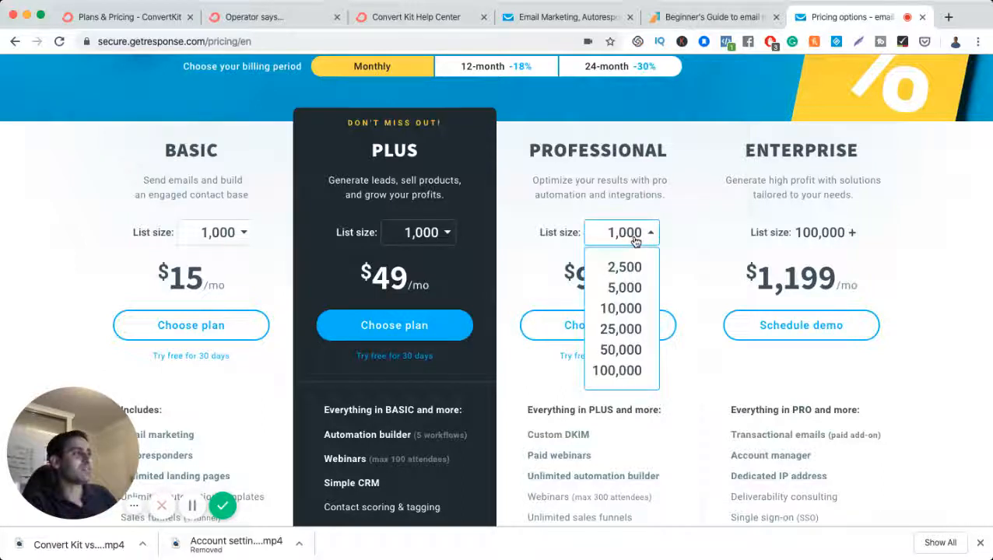
left_click(622, 350)
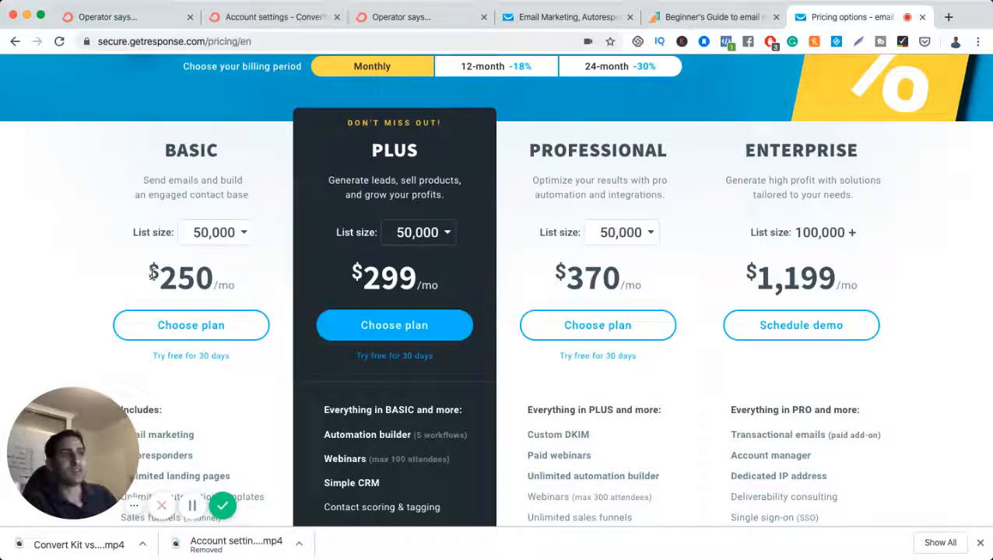
left_click(215, 232)
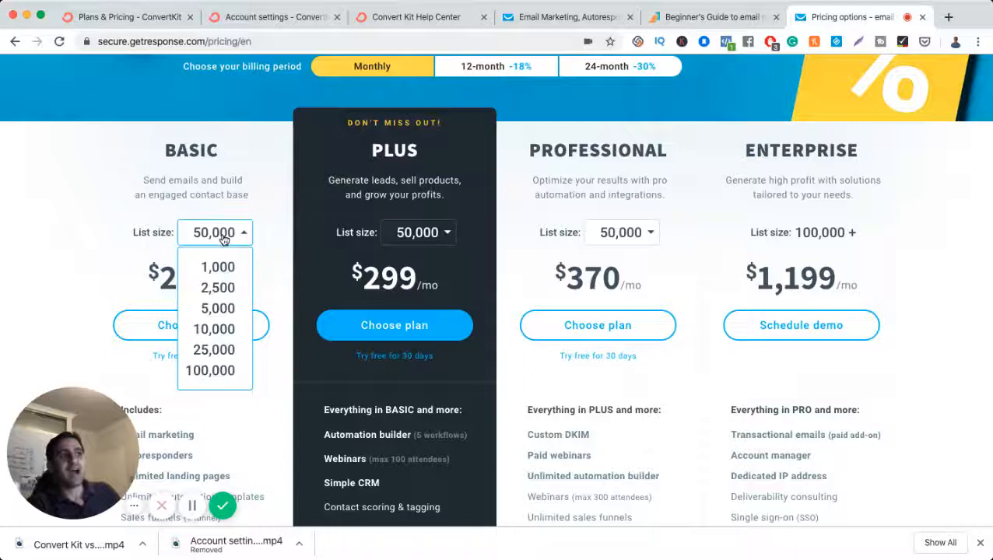
left_click(215, 232)
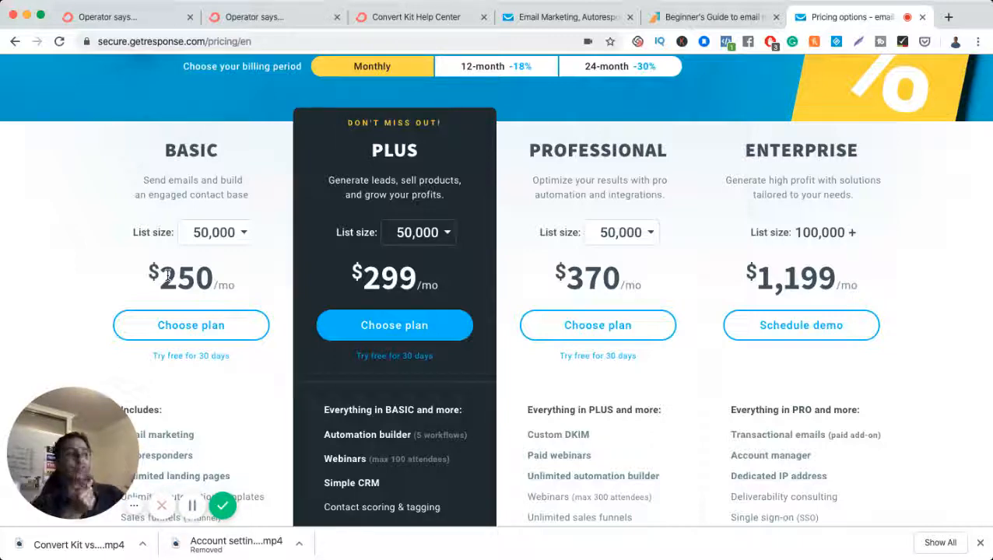
scroll("down", 3)
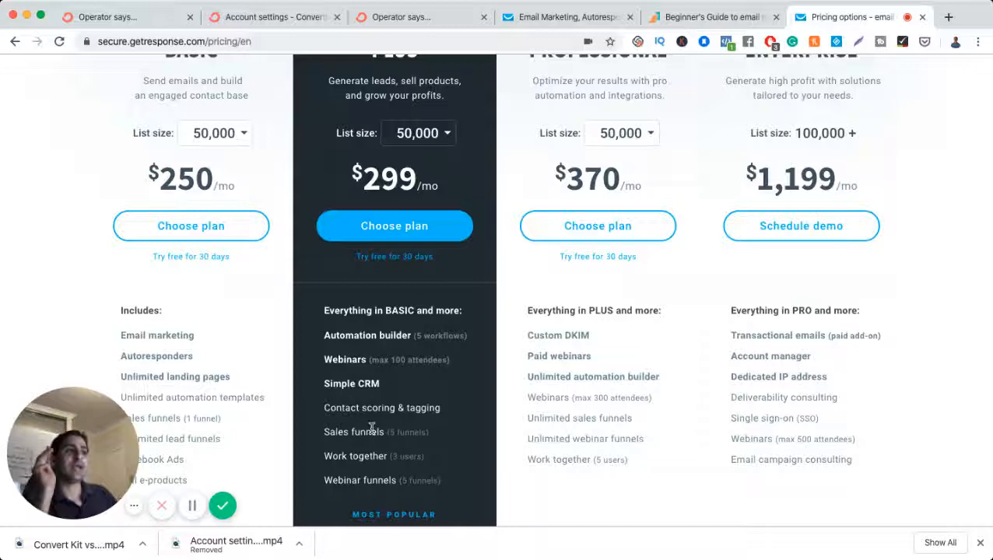
scroll("down", 3)
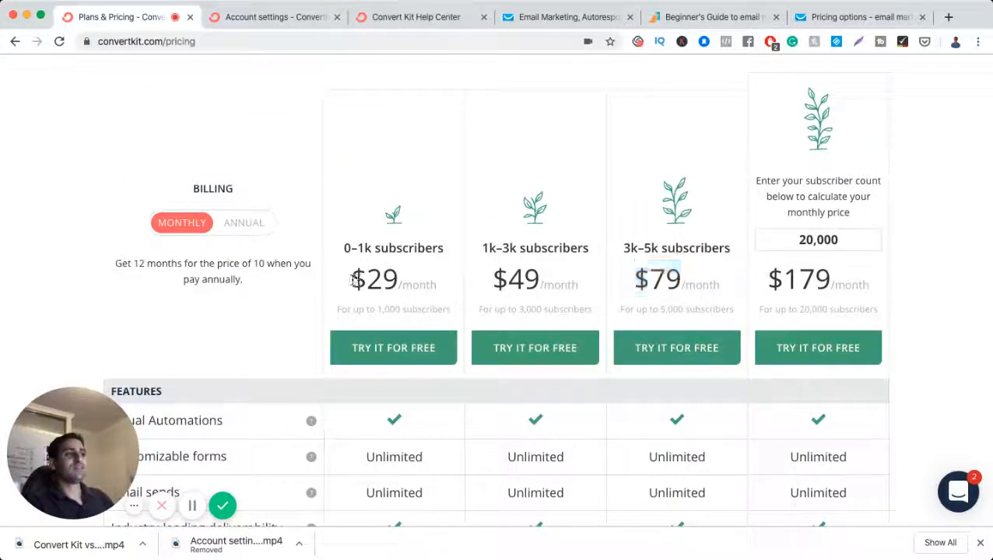
Review ConvertKit's tiers — $29 up to 1k, $49 for 1k–3k, $79 for 3k–5k subscribers — and the features table.
double_click(374, 278)
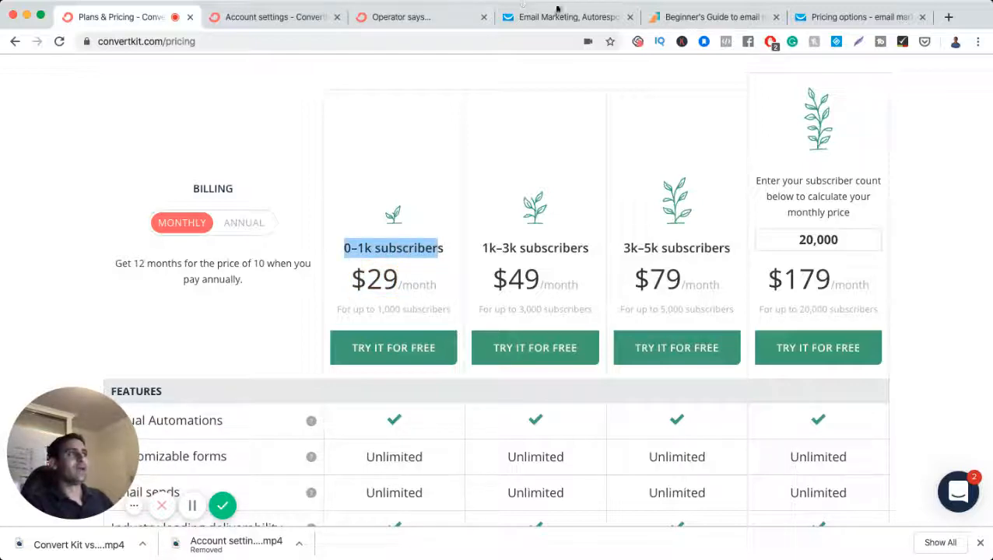
left_click(862, 15)
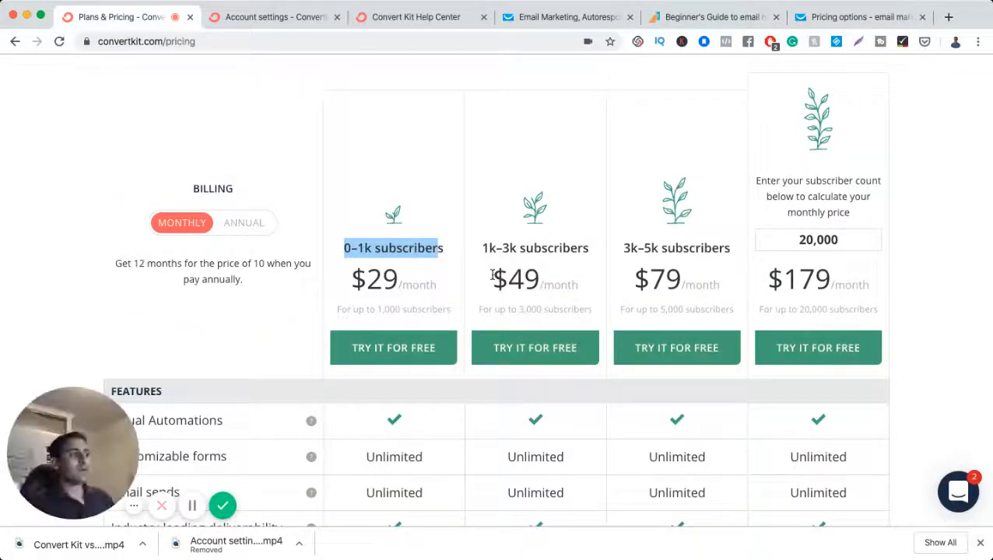
double_click(534, 247)
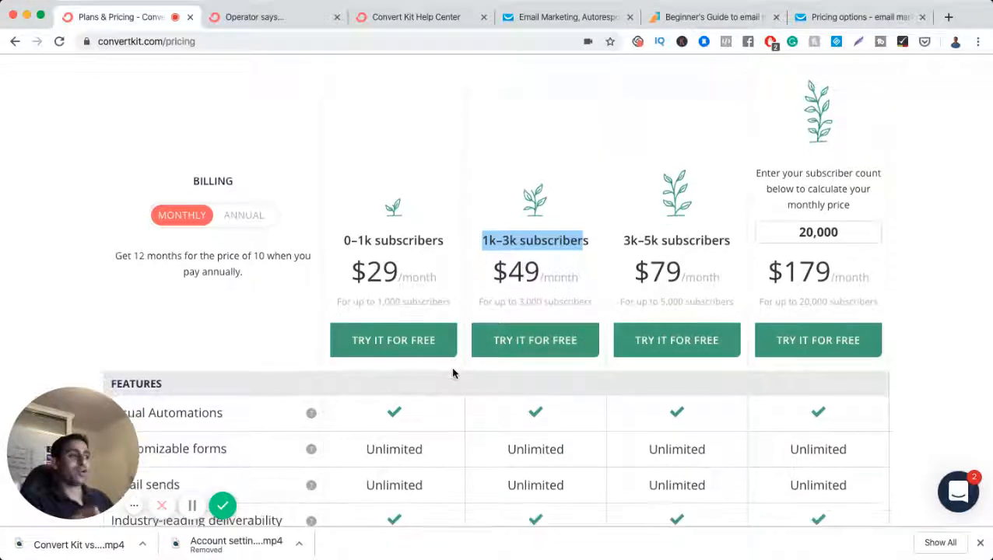
scroll("down", 3)
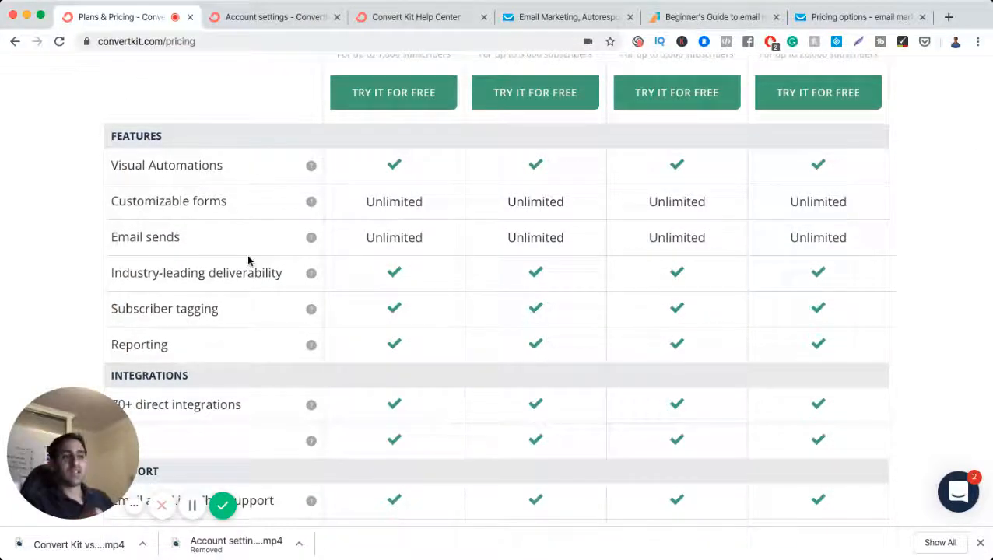
scroll("down", 3)
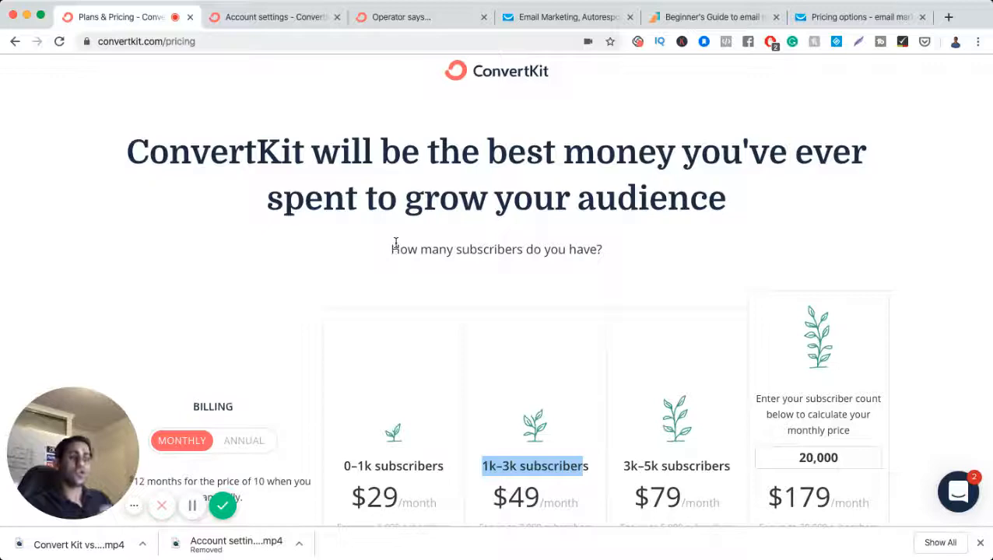
scroll("down", 3)
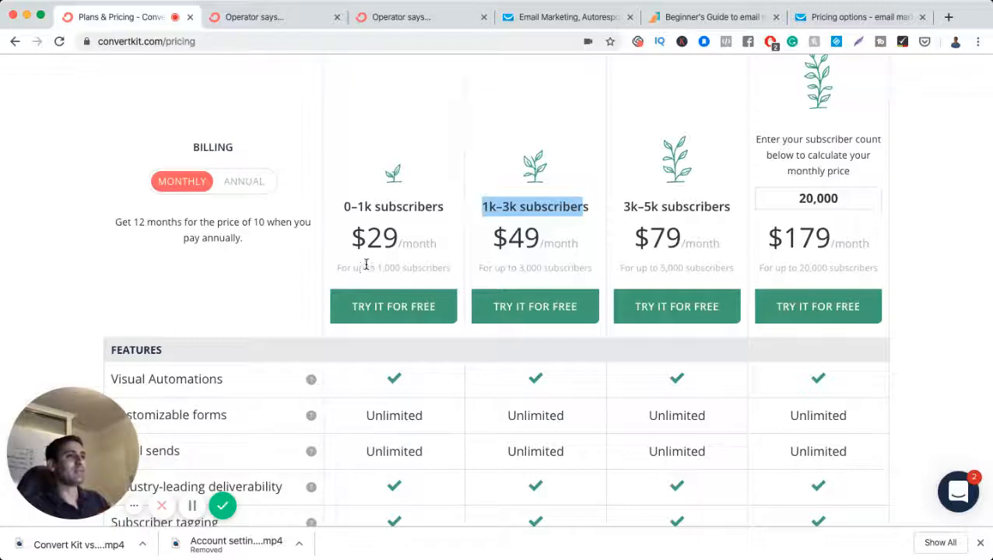
left_click(856, 16)
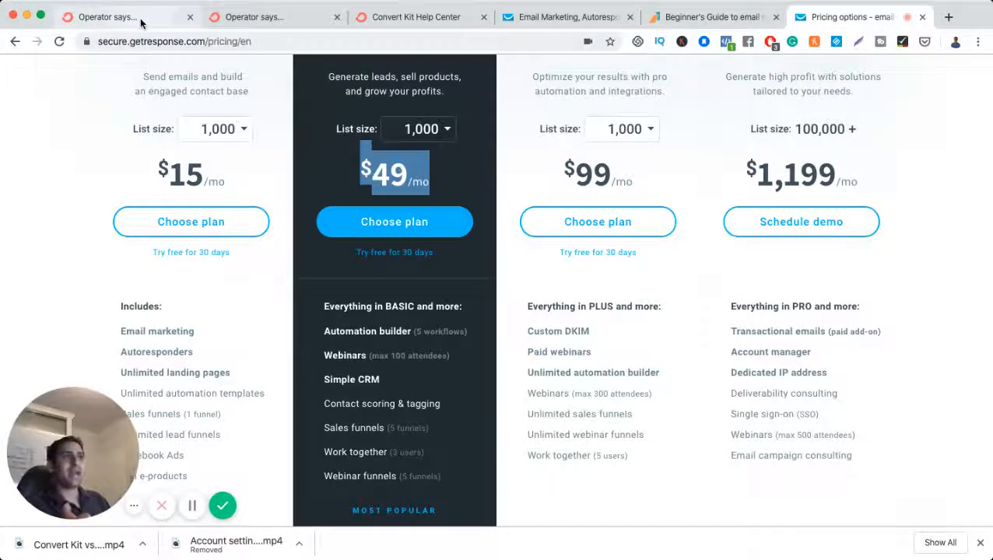
left_click(116, 15)
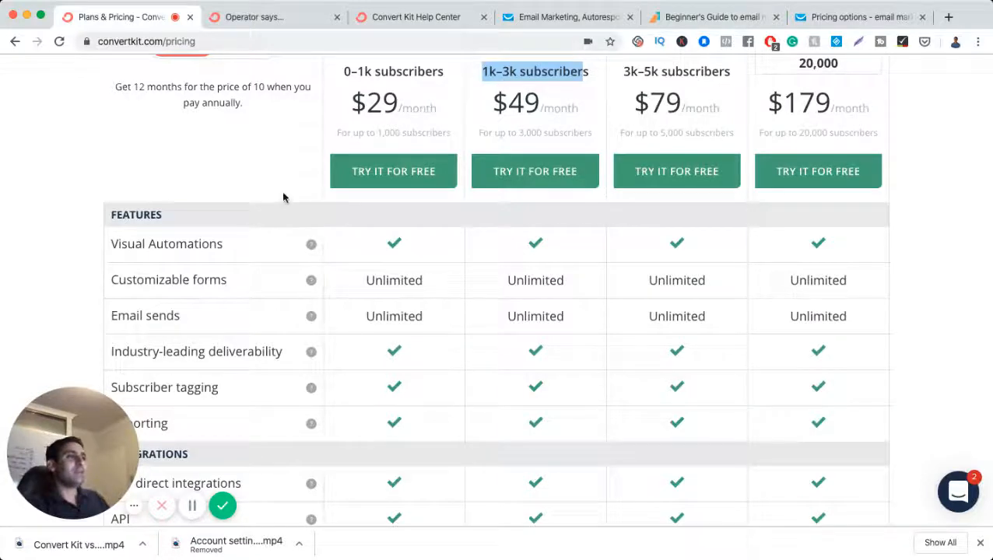
scroll("up", 3)
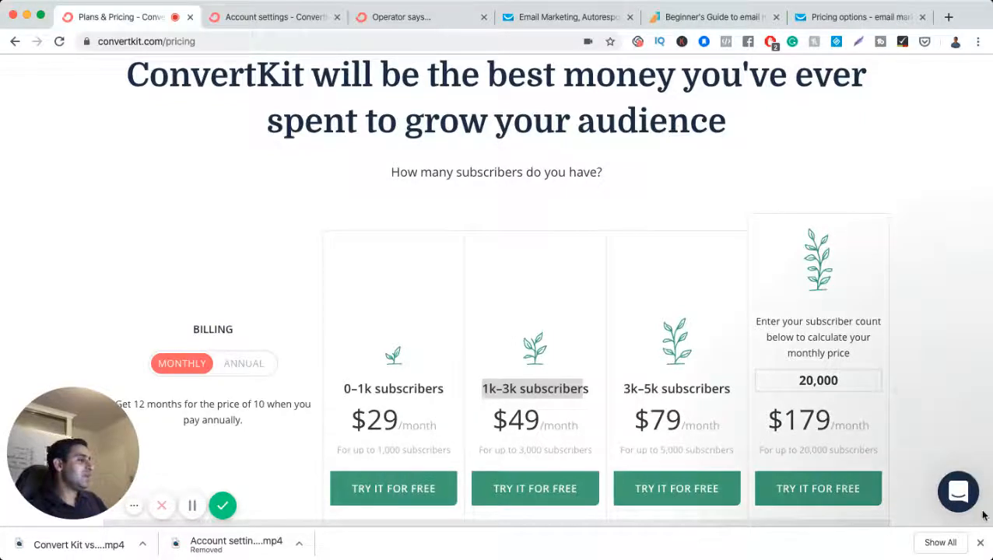
Start a new ConvertKit live-chat support conversation, then move to the GetResponse dashboard.
left_click(959, 490)
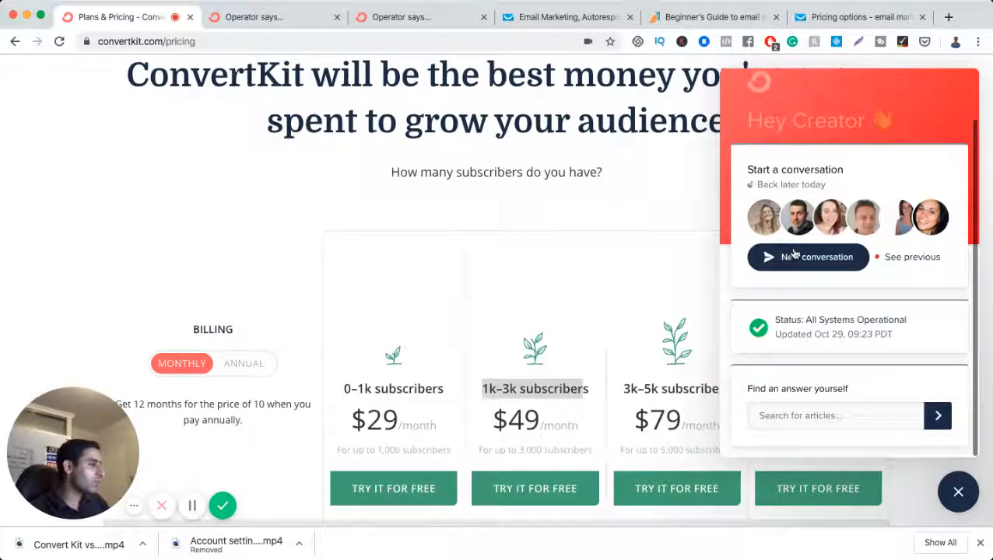
left_click(807, 256)
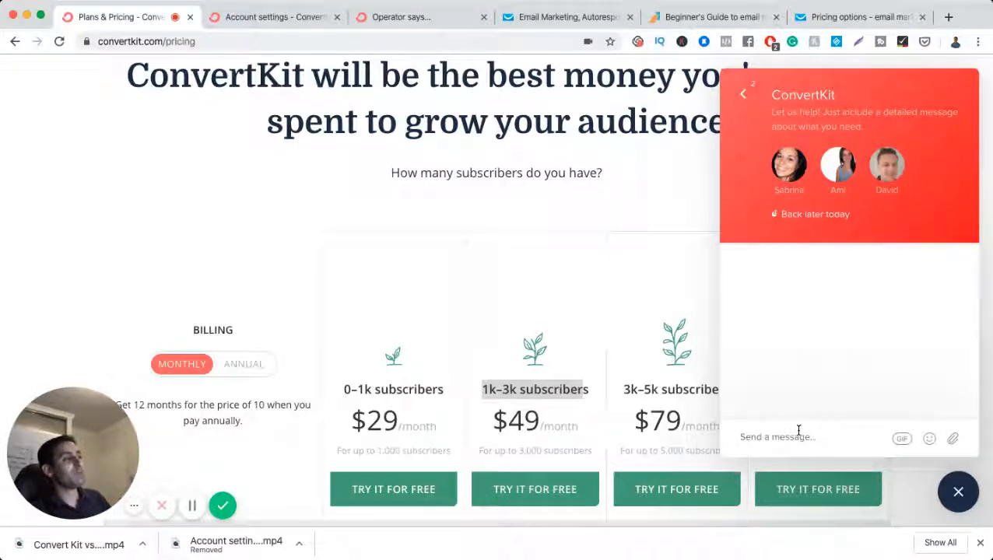
left_click(566, 17)
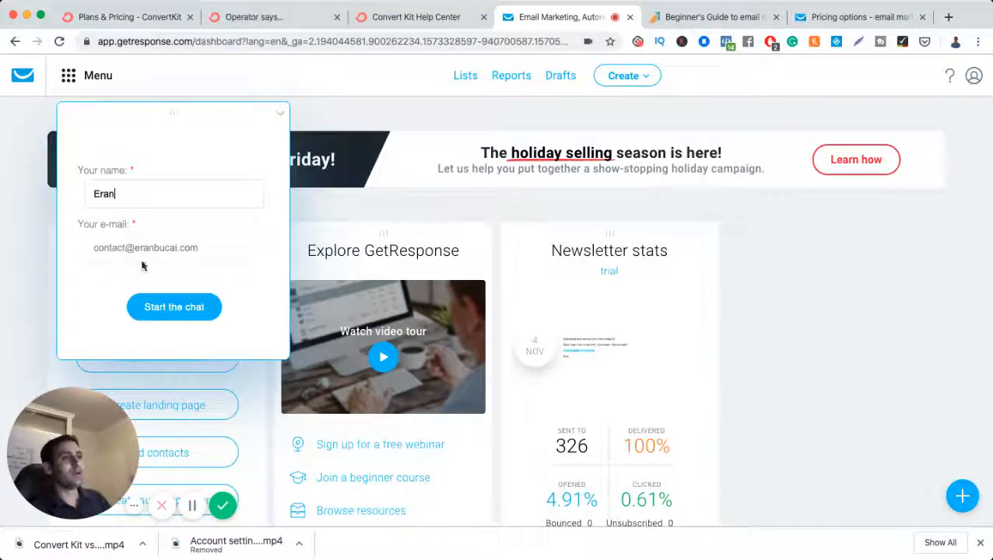
Start, end and close a GetResponse live-chat session, then return to the ConvertKit page.
left_click(175, 307)
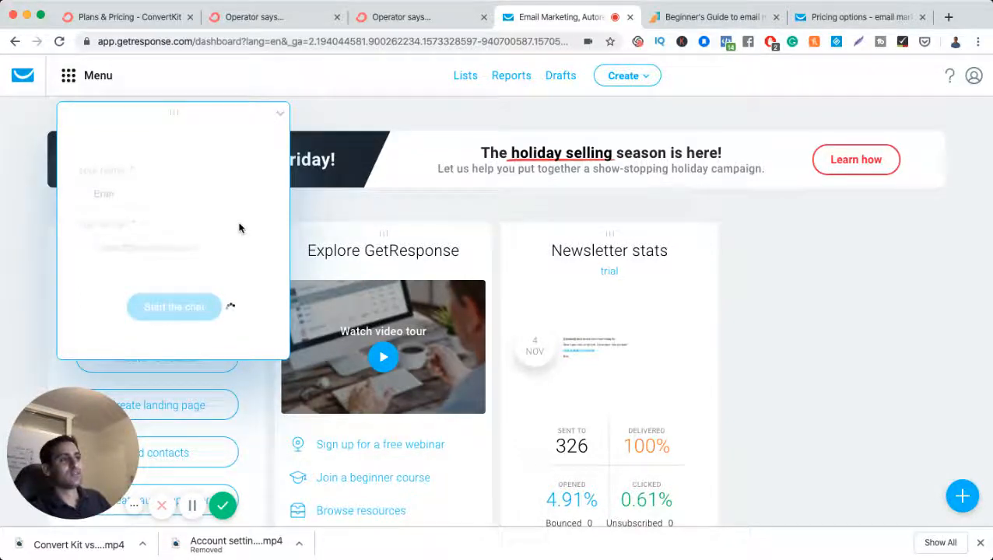
left_click(174, 306)
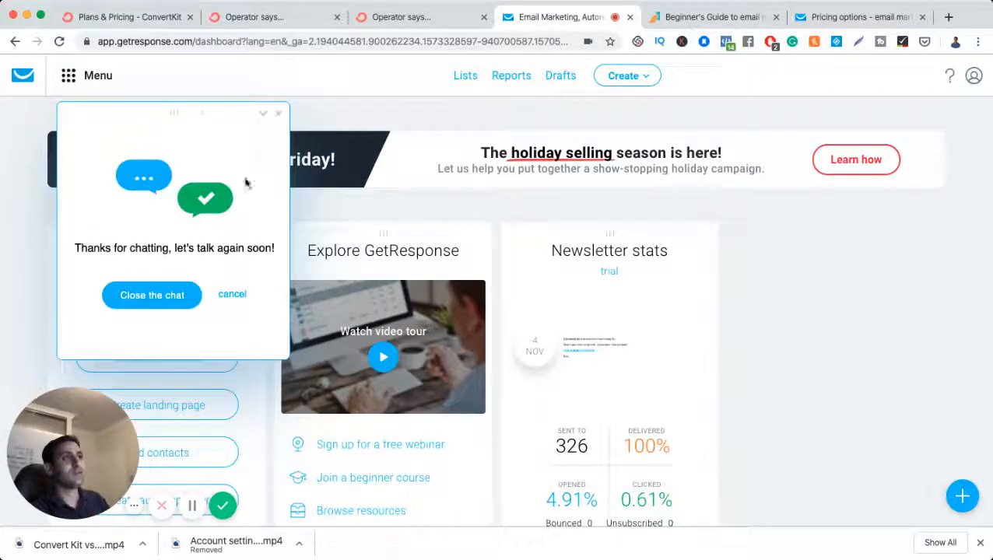
left_click(151, 296)
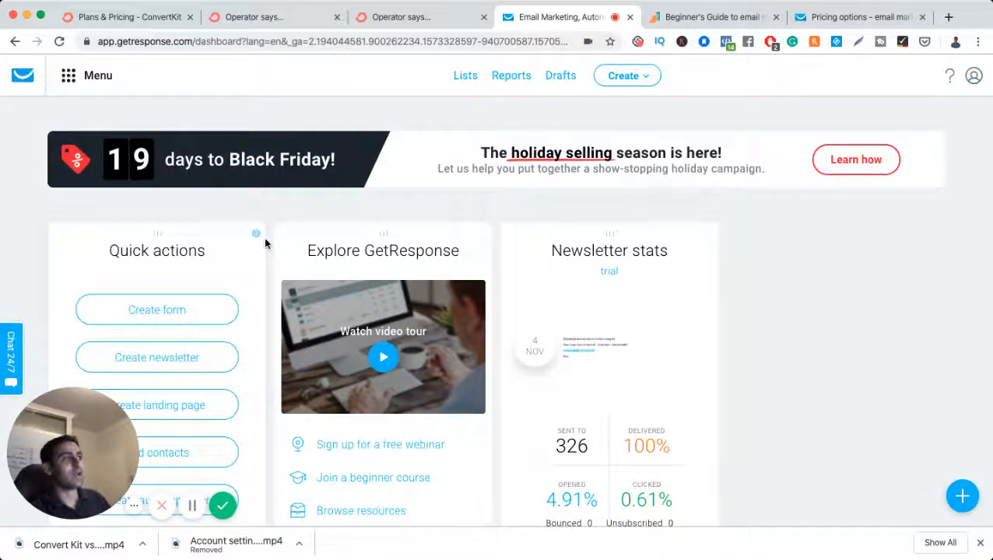
left_click(128, 15)
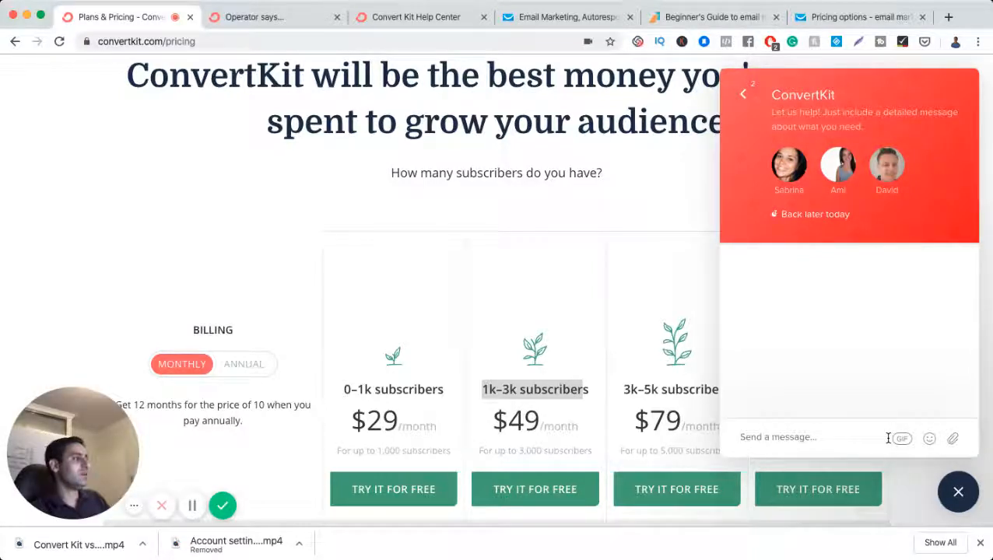
Close the ConvertKit chat panel to show the full pricing page again.
left_click(959, 491)
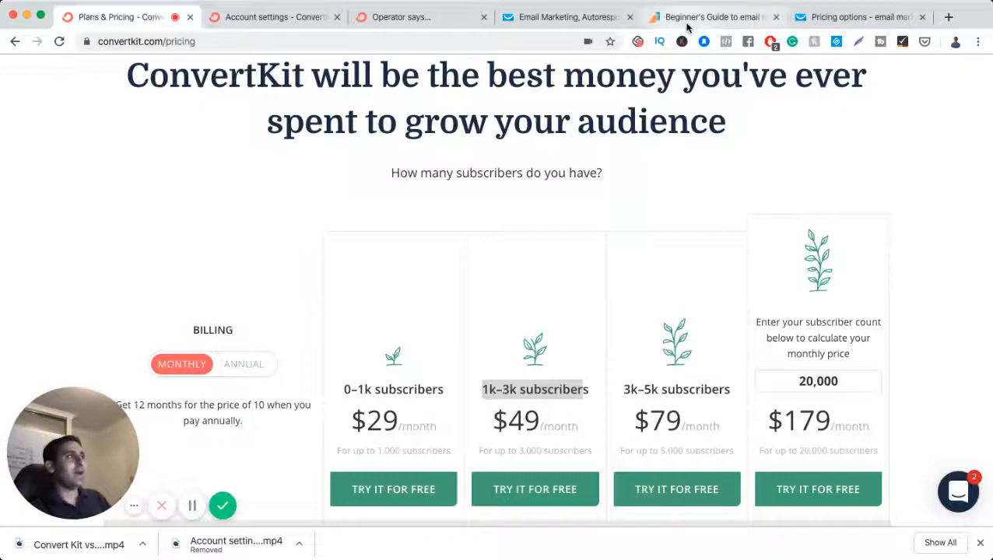
left_click(716, 16)
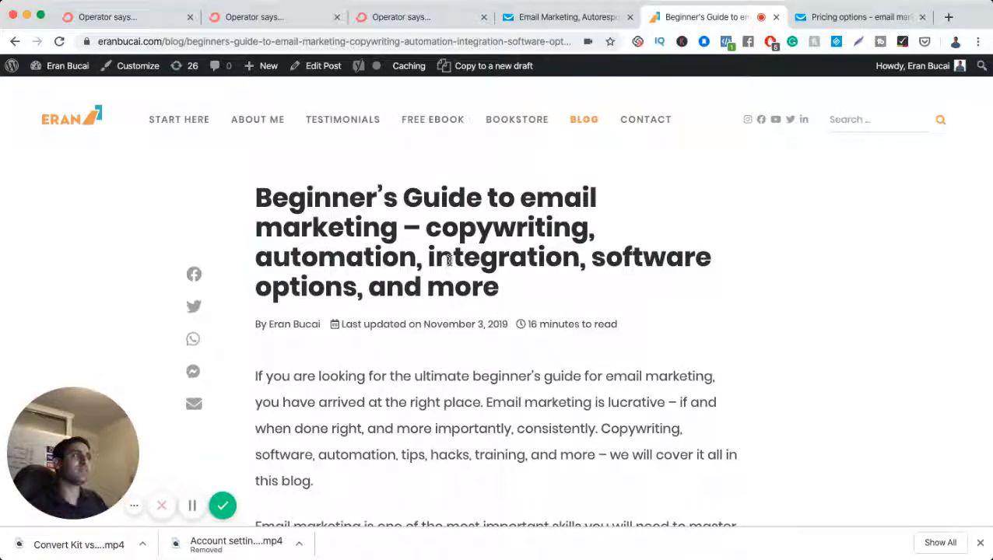
left_click(109, 15)
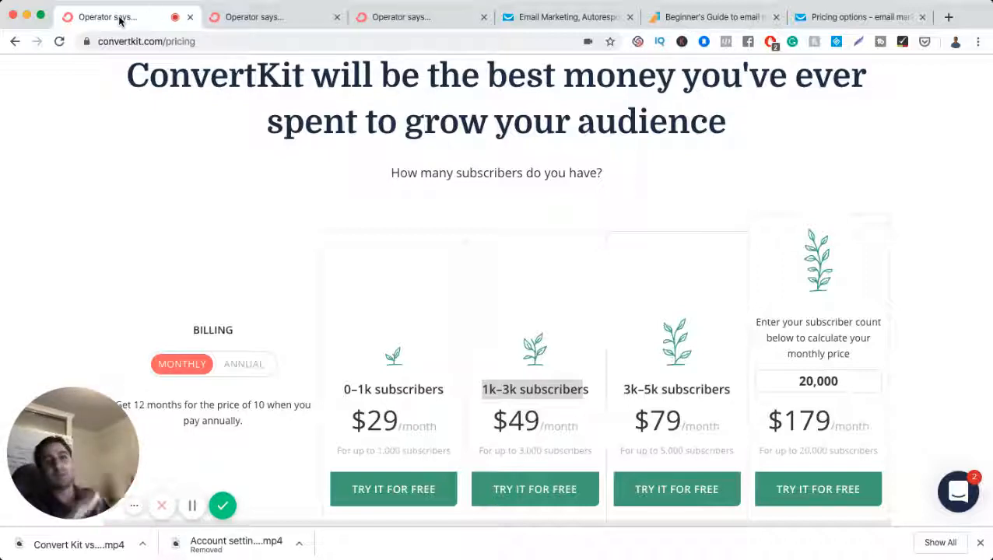
left_click(272, 16)
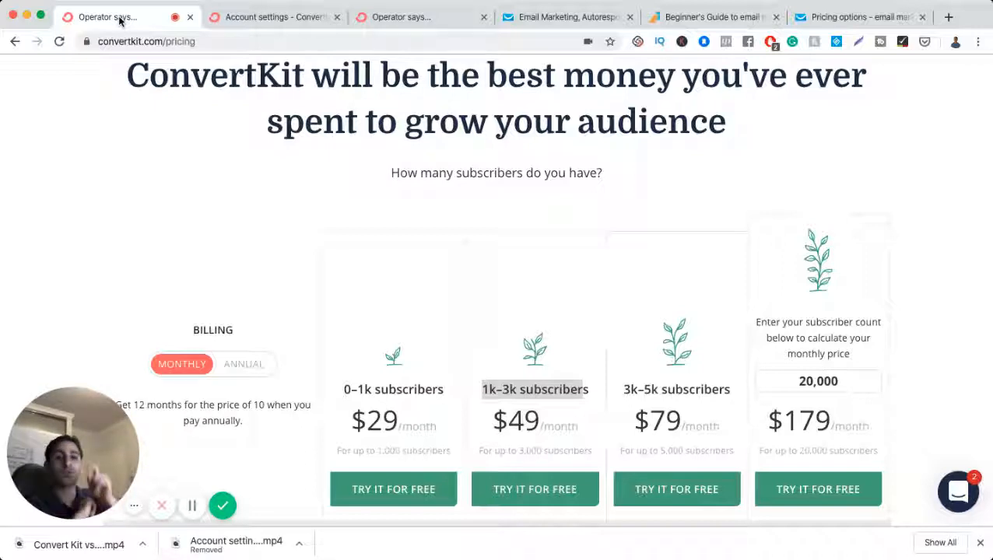